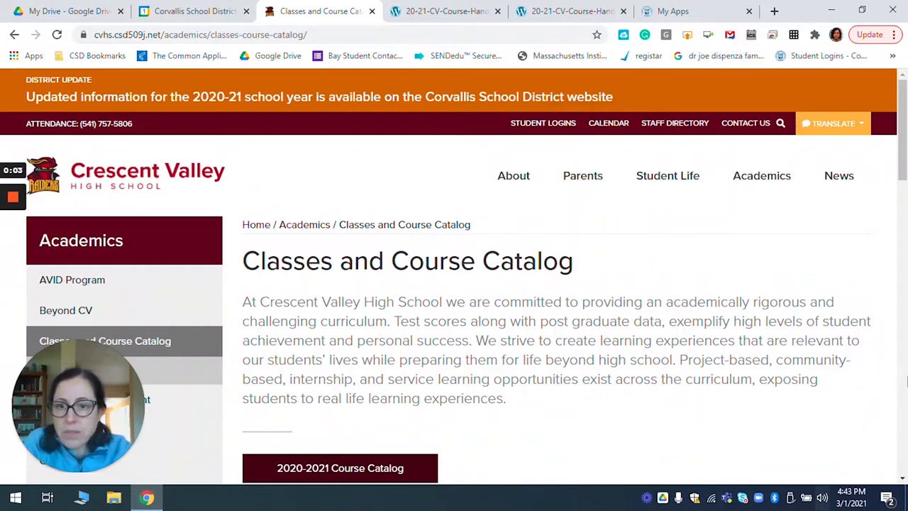
{"action": "mouse_move", "coordinate": [863, 407]}
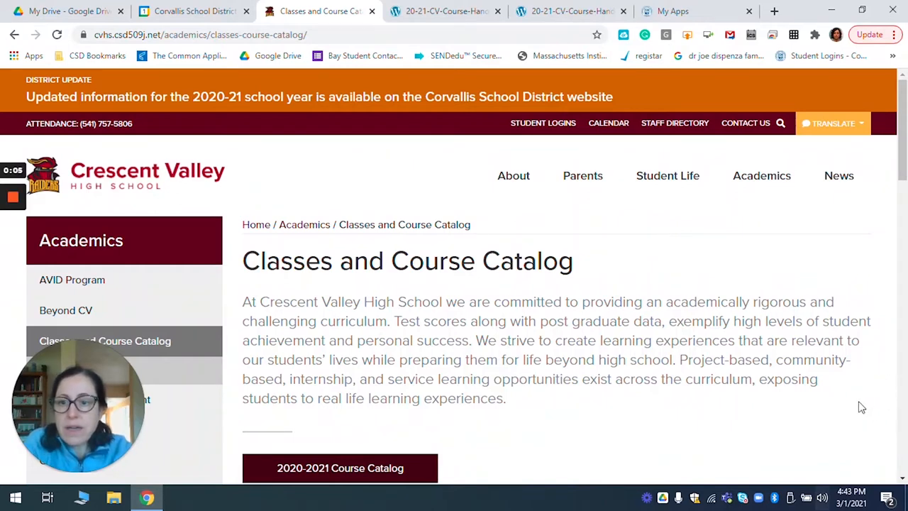
{"action": "mouse_move", "coordinate": [858, 309]}
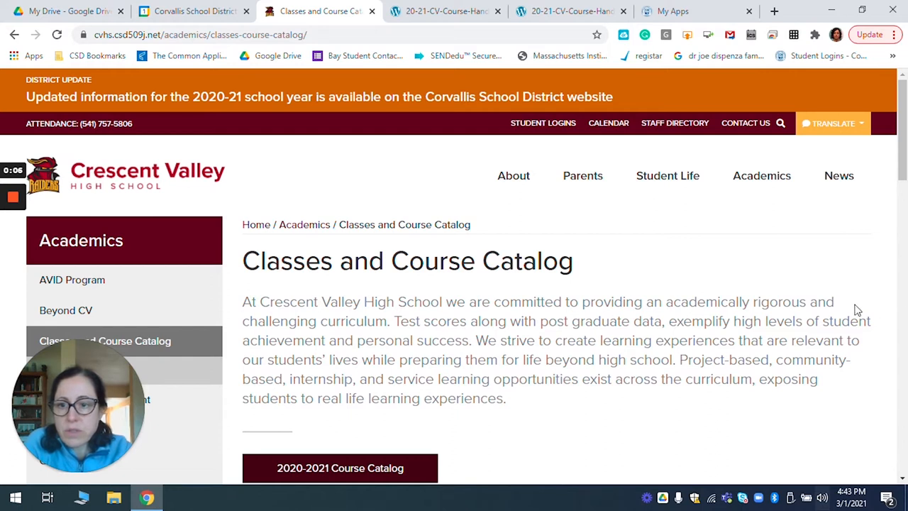
{"action": "mouse_move", "coordinate": [792, 269]}
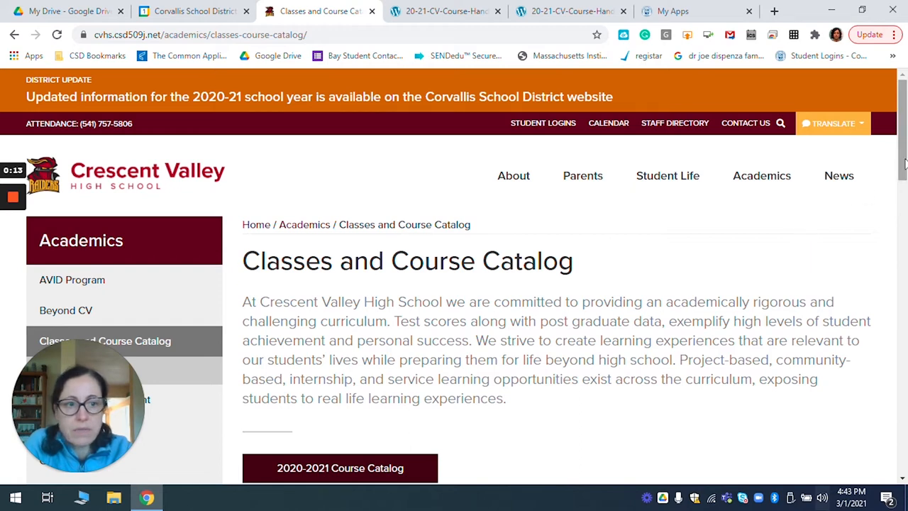
- Scroll the Classes and Course Catalog page down to the 2020-2021 Course Catalog button
{"action": "scroll", "scroll_direction": "down", "scroll_amount": 3}
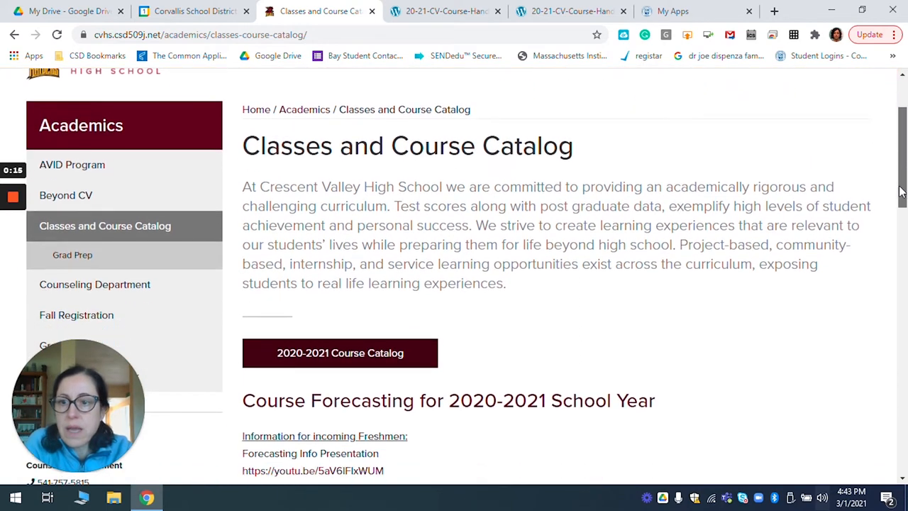
{"action": "scroll", "scroll_direction": "down", "scroll_amount": 3}
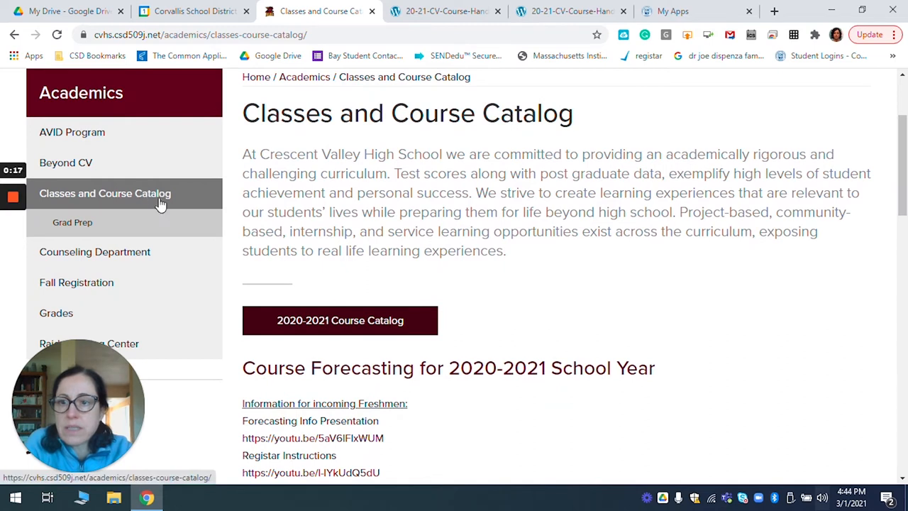
{"action": "mouse_move", "coordinate": [366, 320]}
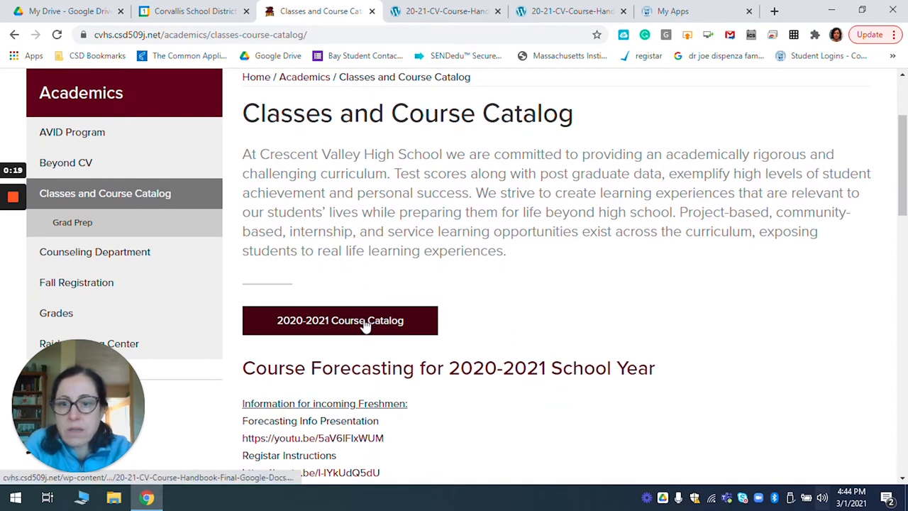
- Open the 2020-2021 Course Catalog PDF and scroll to the page 3 Table of Contents
{"action": "left_click", "coordinate": [340, 320]}
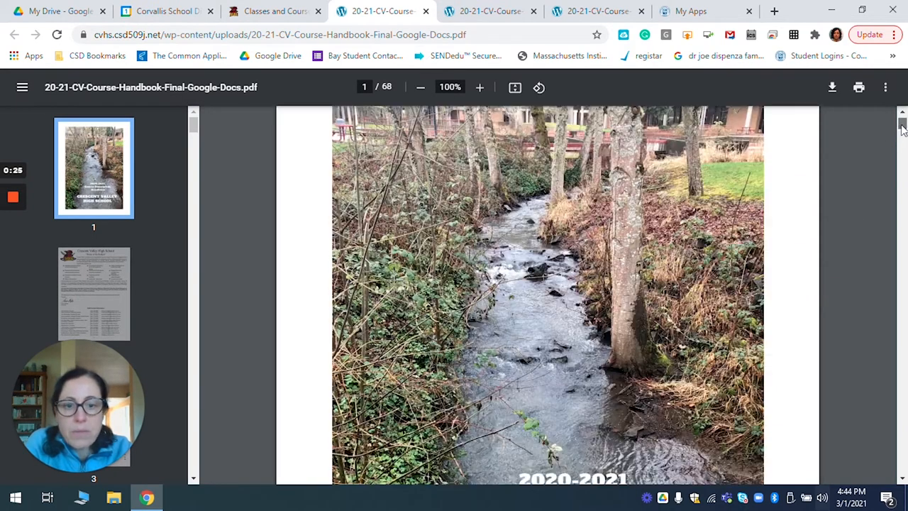
{"action": "scroll", "scroll_direction": "down", "scroll_amount": 3}
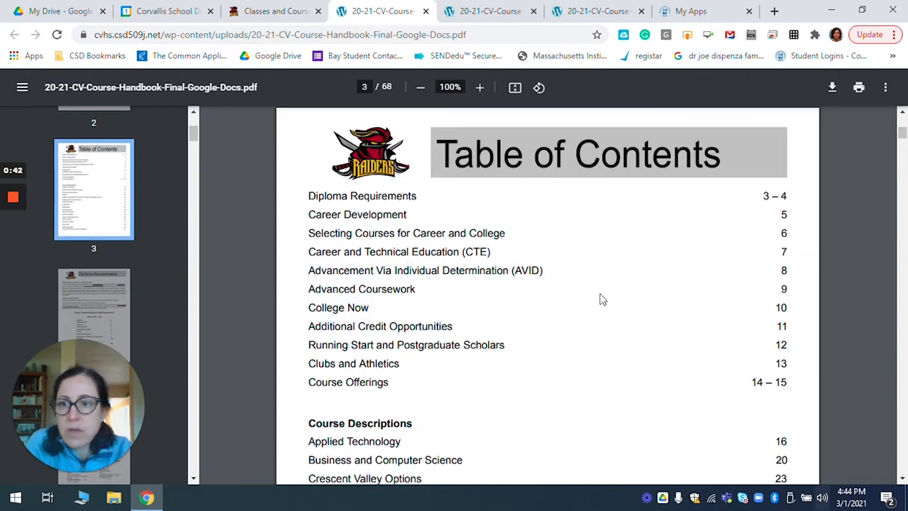
{"action": "mouse_move", "coordinate": [891, 338]}
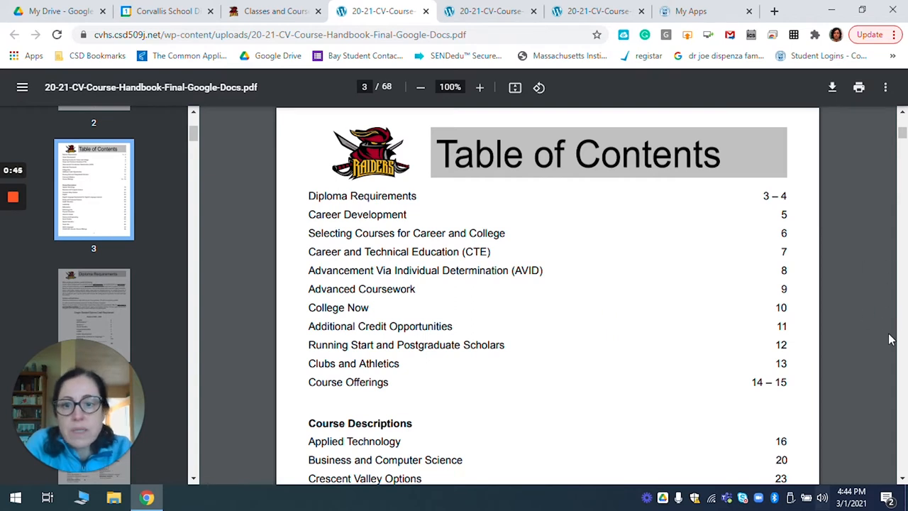
{"action": "mouse_move", "coordinate": [859, 320]}
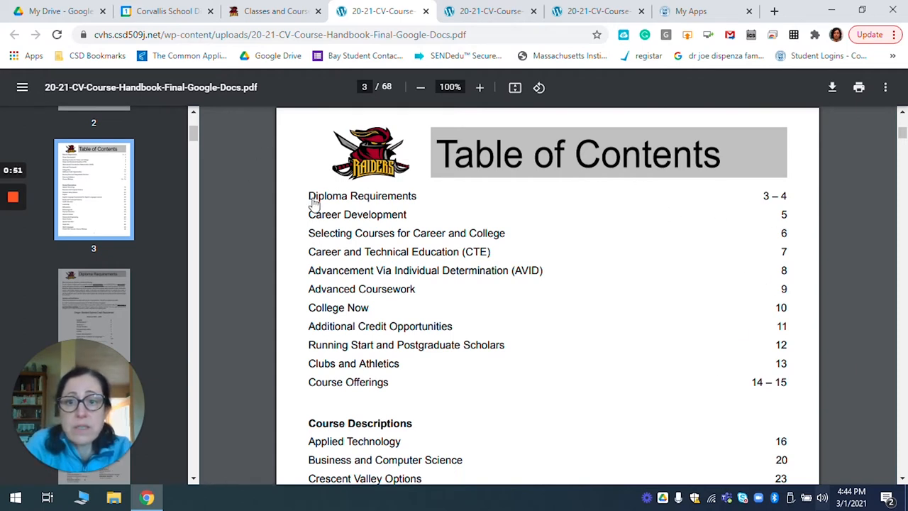
{"action": "mouse_move", "coordinate": [701, 255]}
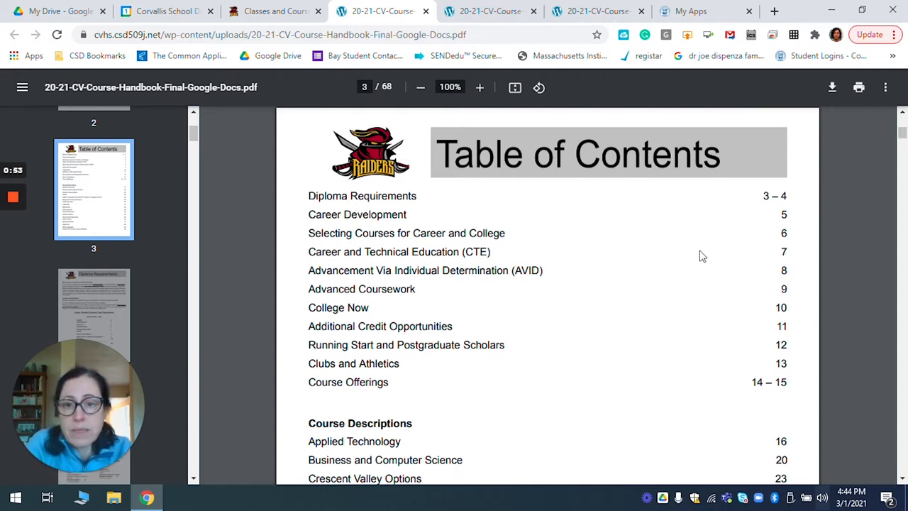
{"action": "mouse_move", "coordinate": [614, 271]}
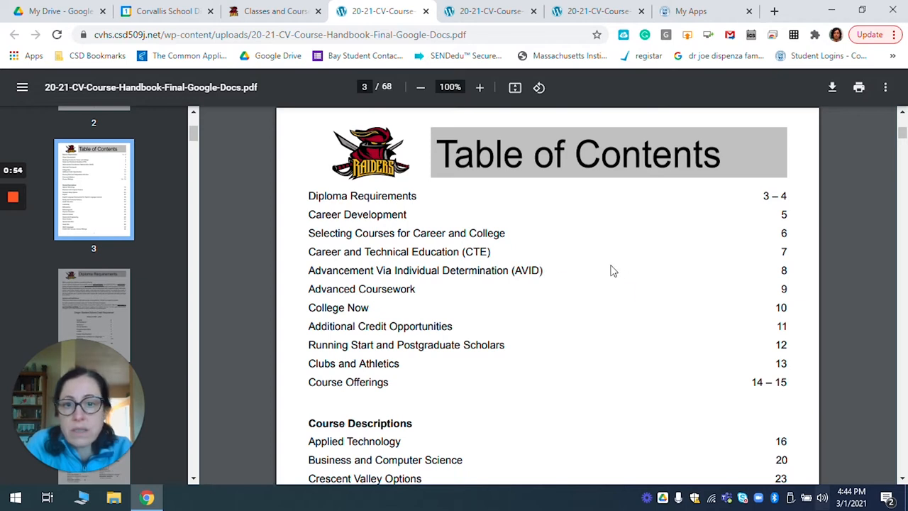
{"action": "mouse_move", "coordinate": [486, 258]}
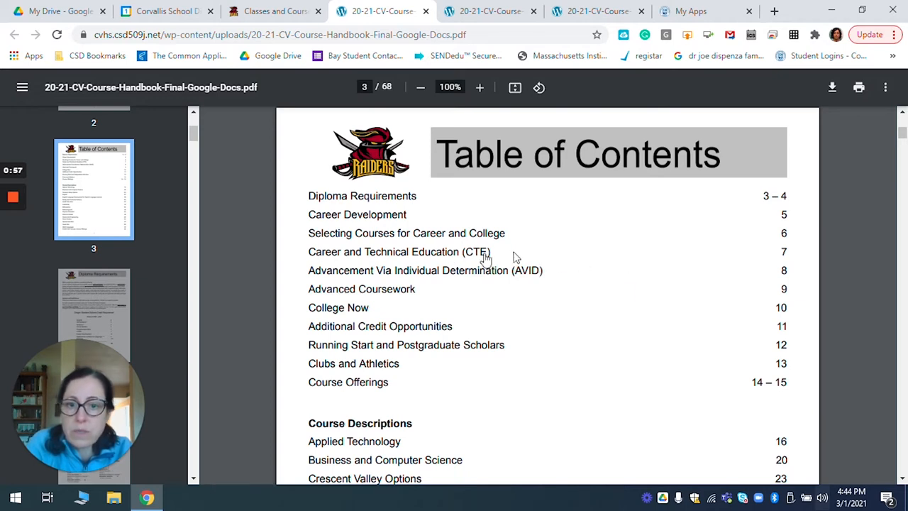
{"action": "mouse_move", "coordinate": [637, 251]}
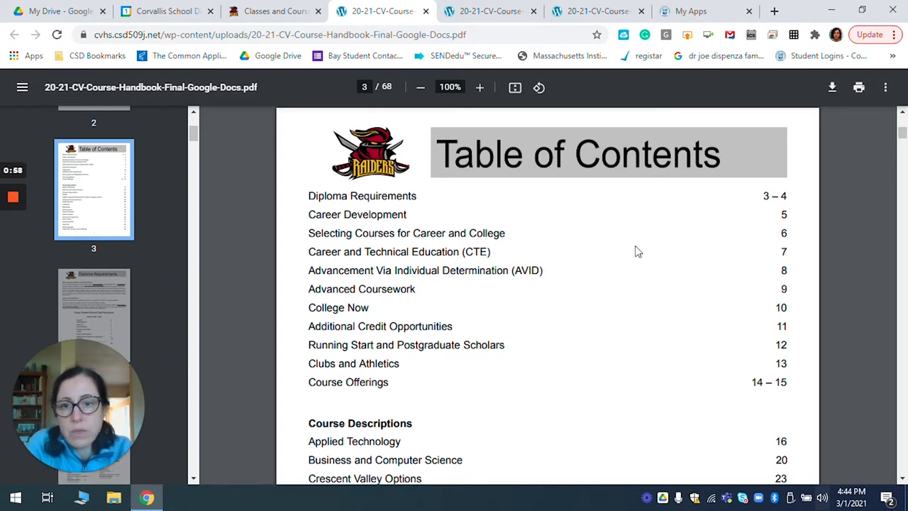
{"action": "mouse_move", "coordinate": [571, 285]}
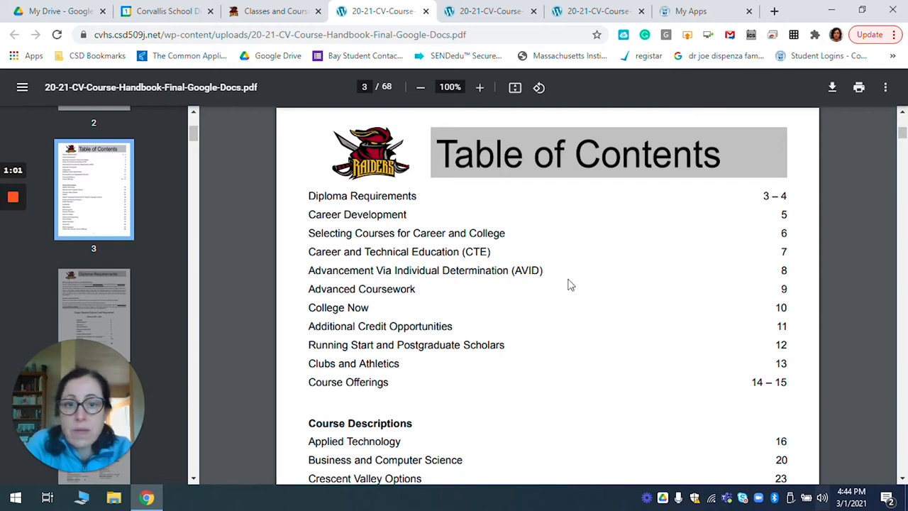
{"action": "mouse_move", "coordinate": [525, 255]}
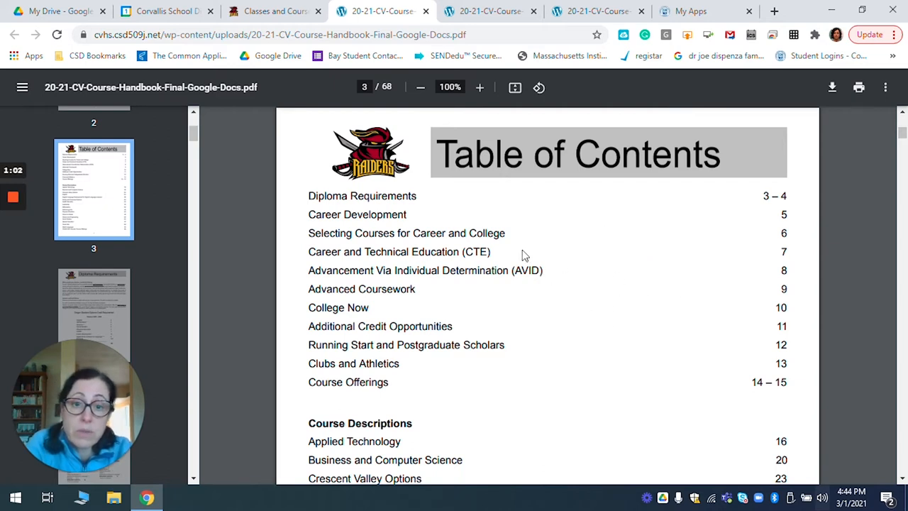
{"action": "mouse_move", "coordinate": [717, 273]}
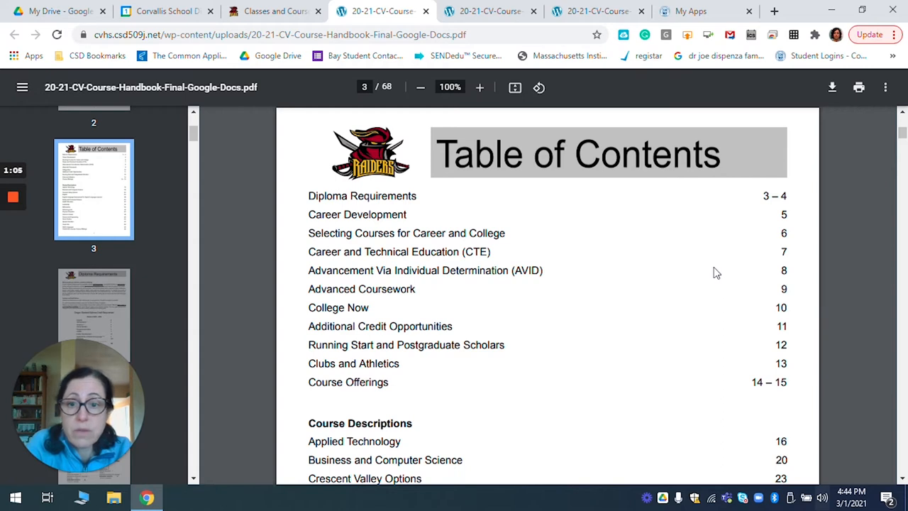
{"action": "mouse_move", "coordinate": [701, 320]}
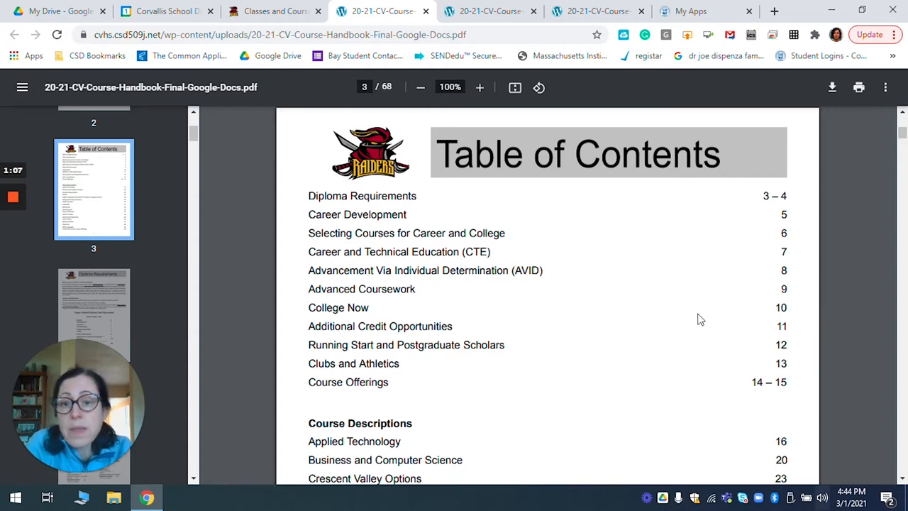
{"action": "mouse_move", "coordinate": [718, 313]}
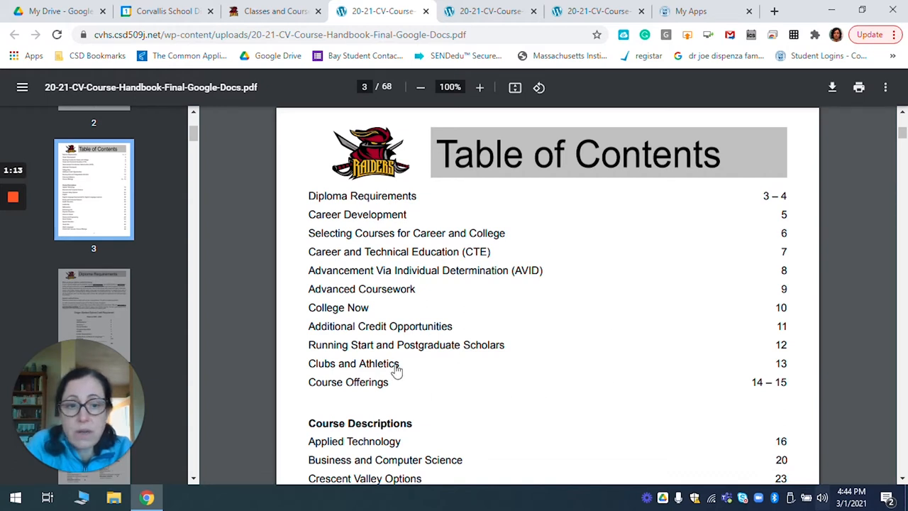
{"action": "mouse_move", "coordinate": [415, 373]}
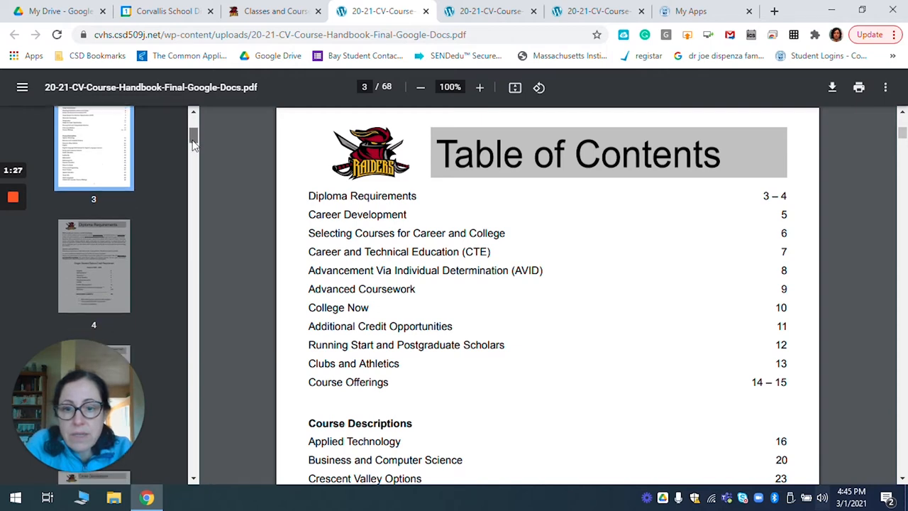
- Scroll the Table of Contents to show the Course Descriptions list through page 66
{"action": "scroll", "scroll_direction": "down", "scroll_amount": 3}
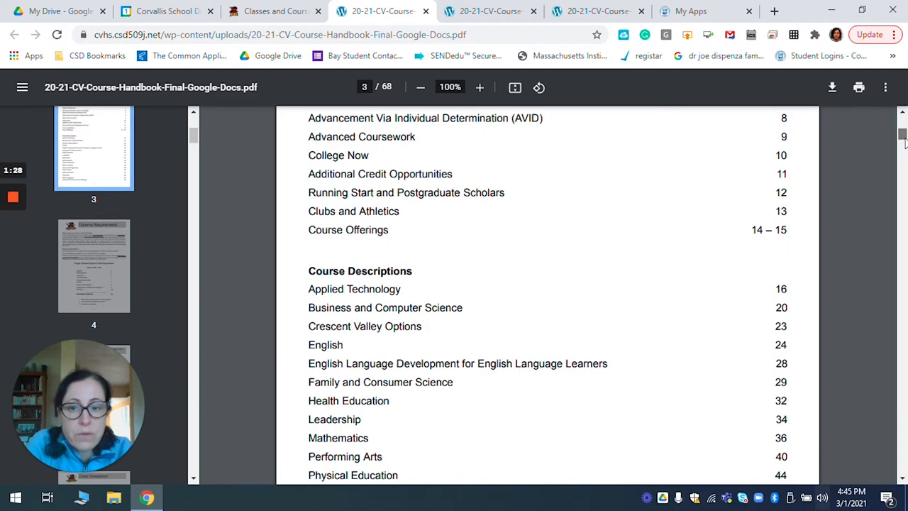
{"action": "scroll", "scroll_direction": "down", "scroll_amount": 3}
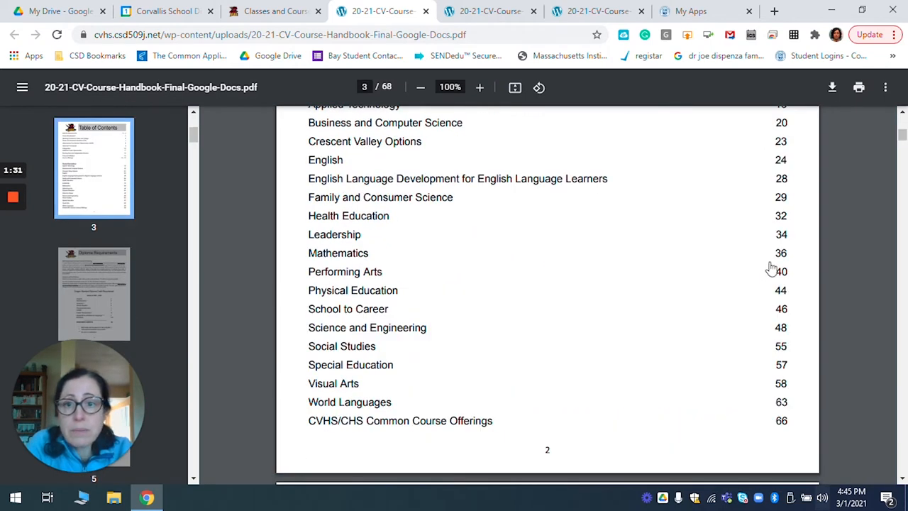
{"action": "mouse_move", "coordinate": [601, 373]}
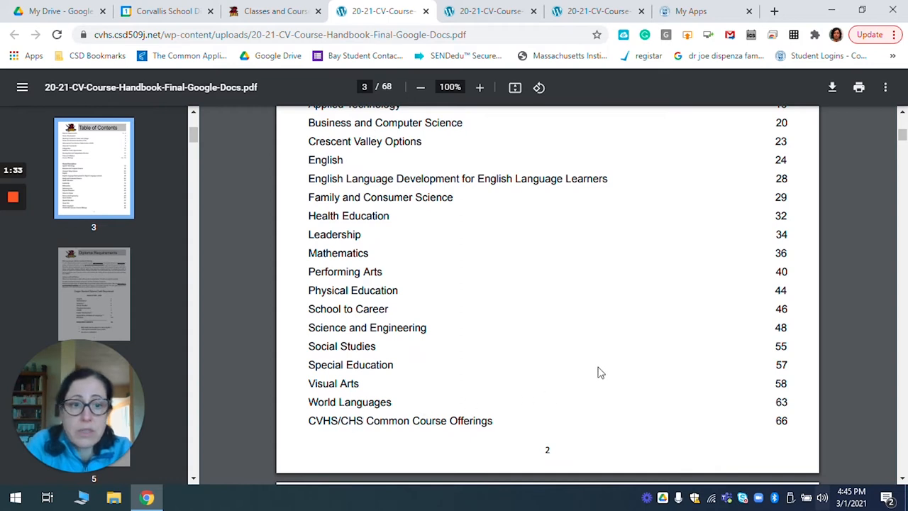
{"action": "mouse_move", "coordinate": [163, 149]}
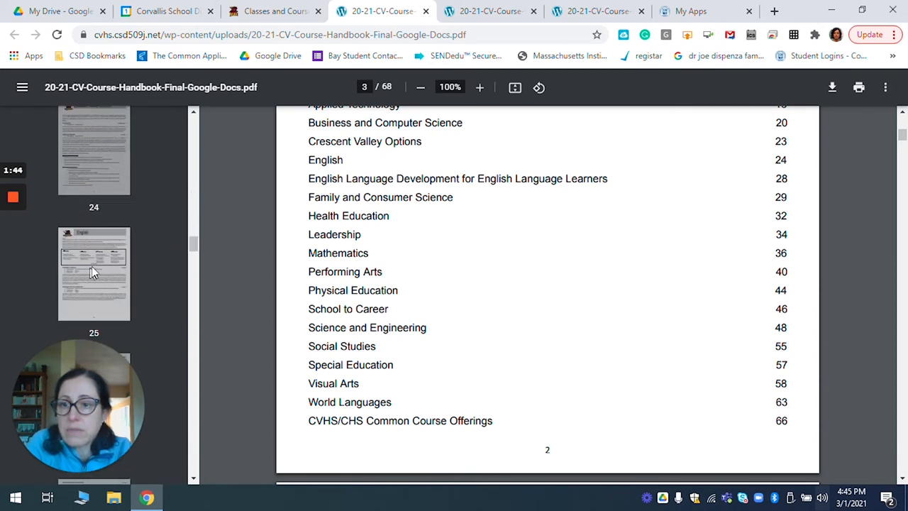
- Jump to the English section via the page 25 thumbnail and scroll slightly down
{"action": "left_click", "coordinate": [93, 273]}
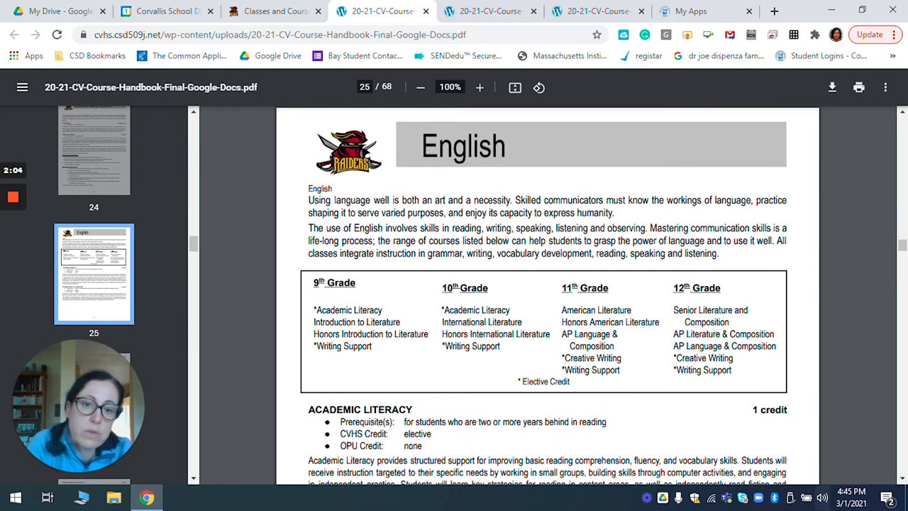
{"action": "mouse_move", "coordinate": [640, 357]}
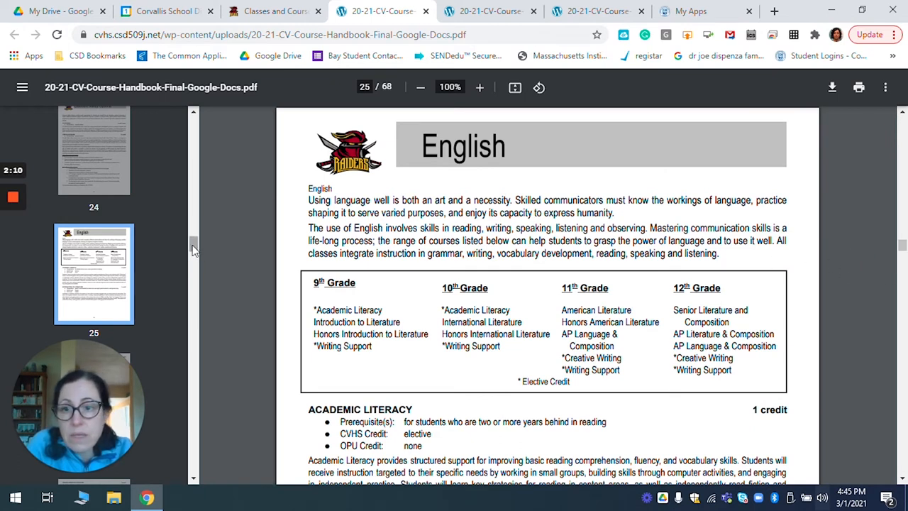
{"action": "scroll", "scroll_direction": "down", "scroll_amount": 3}
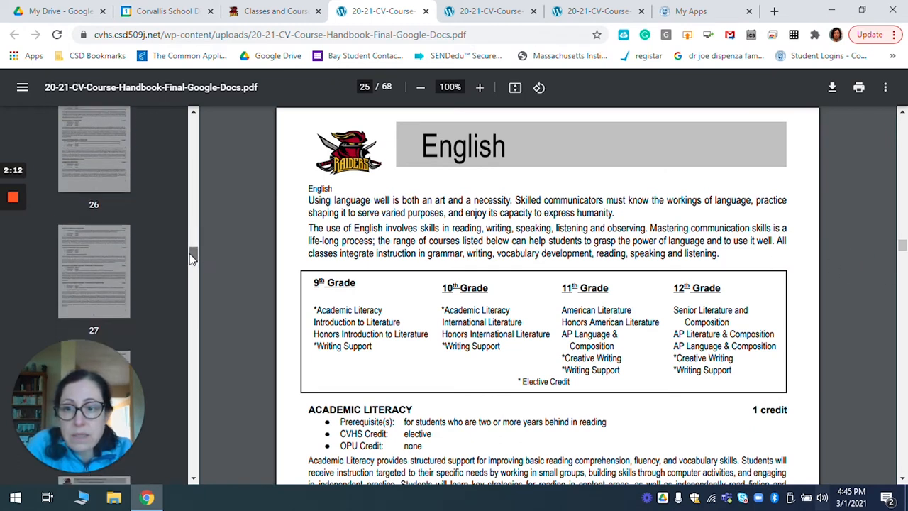
- Scroll onto page 26 to reveal American Literature and Honors American Literature
{"action": "scroll", "scroll_direction": "down", "scroll_amount": 3}
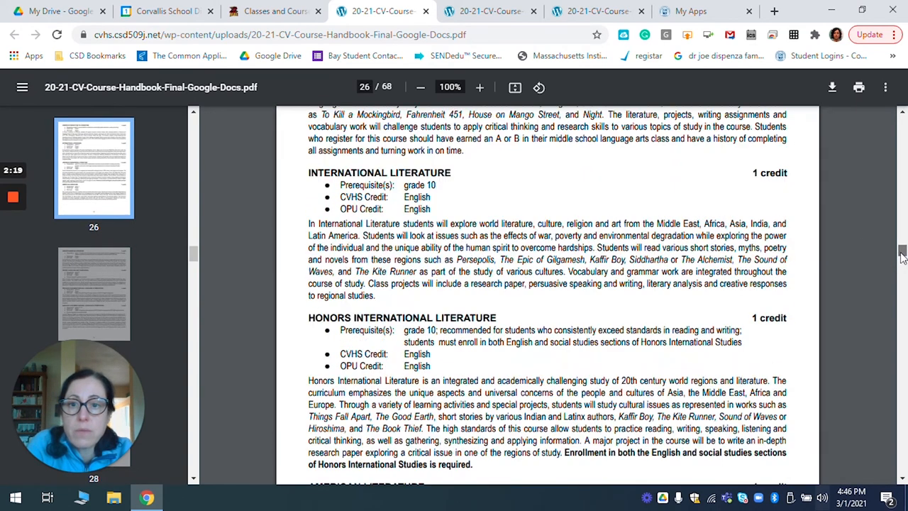
{"action": "scroll", "scroll_direction": "down", "scroll_amount": 3}
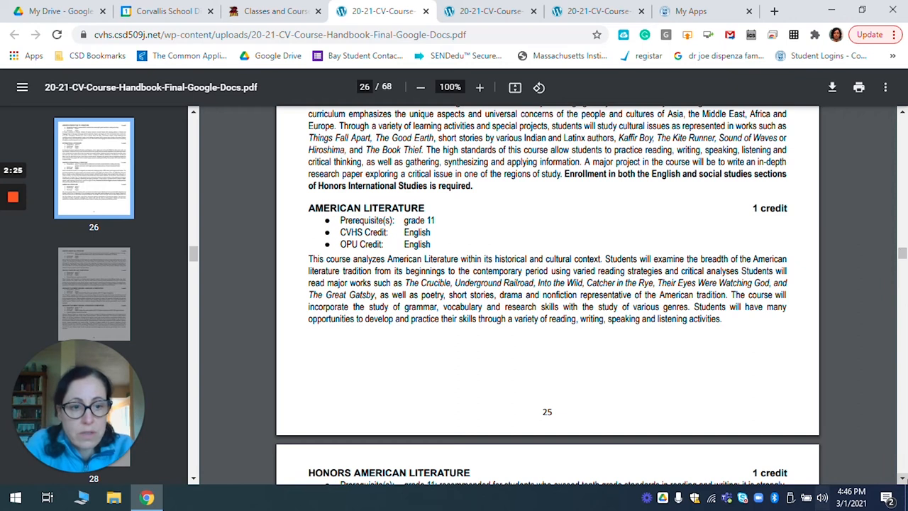
{"action": "scroll", "scroll_direction": "down", "scroll_amount": 3}
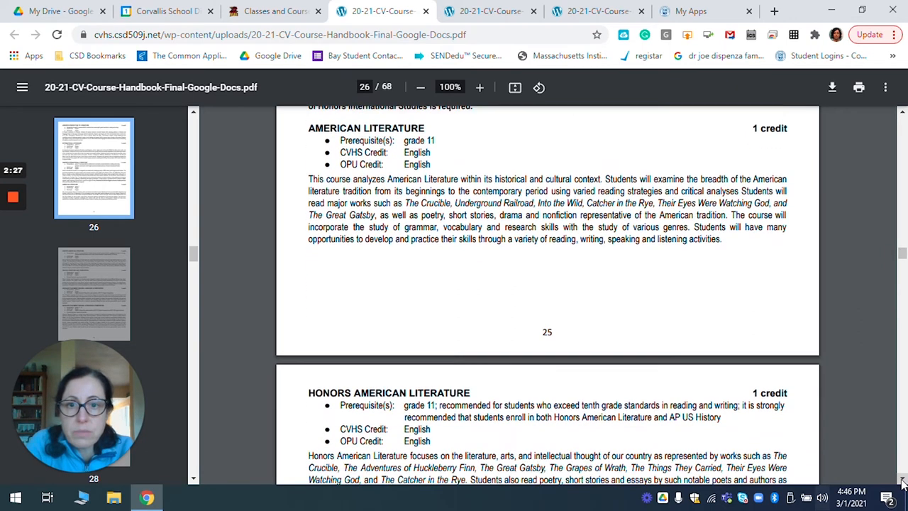
{"action": "mouse_move", "coordinate": [454, 131]}
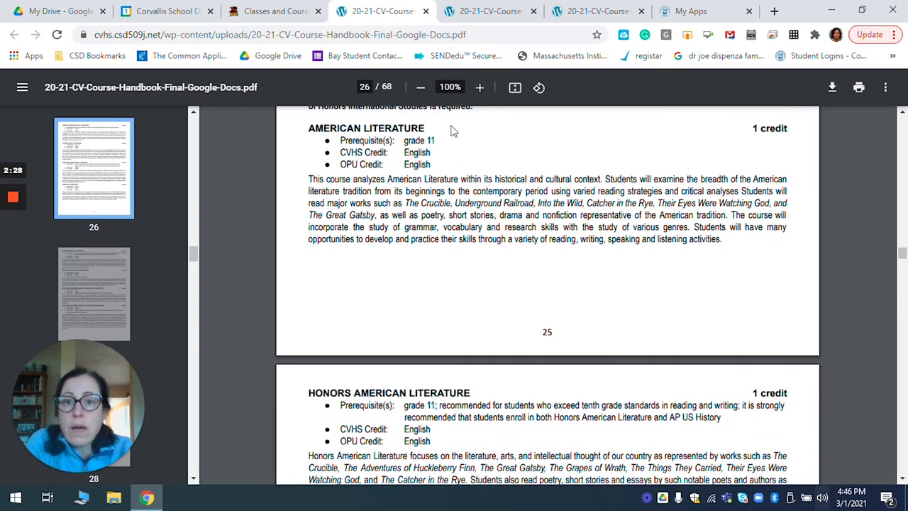
{"action": "mouse_move", "coordinate": [455, 147]}
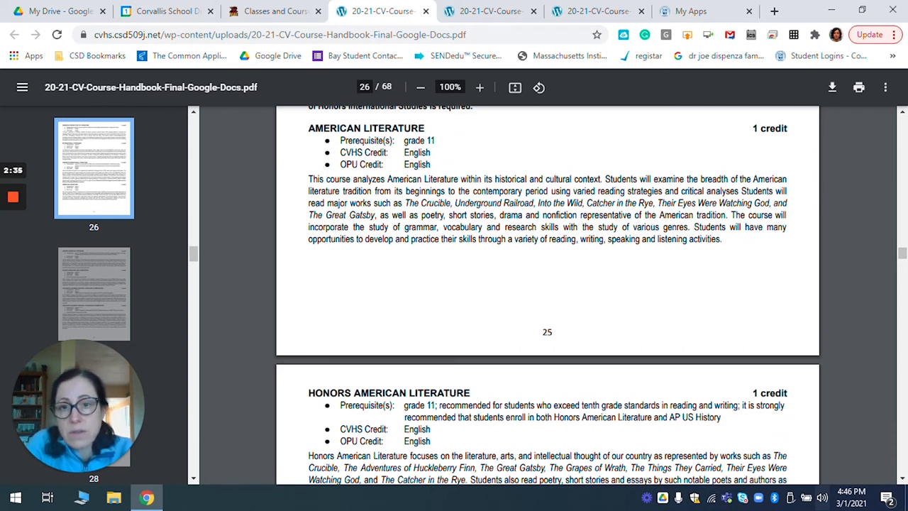
{"action": "mouse_move", "coordinate": [534, 164]}
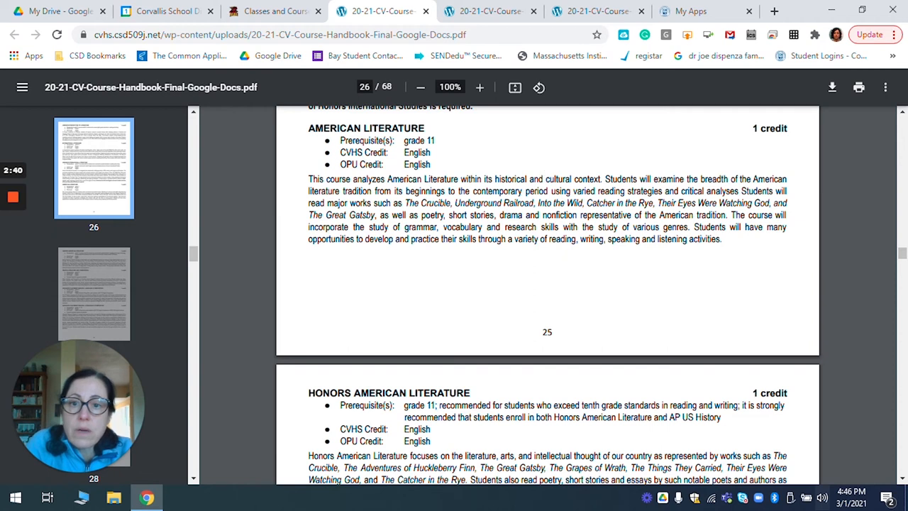
{"action": "mouse_move", "coordinate": [288, 140]}
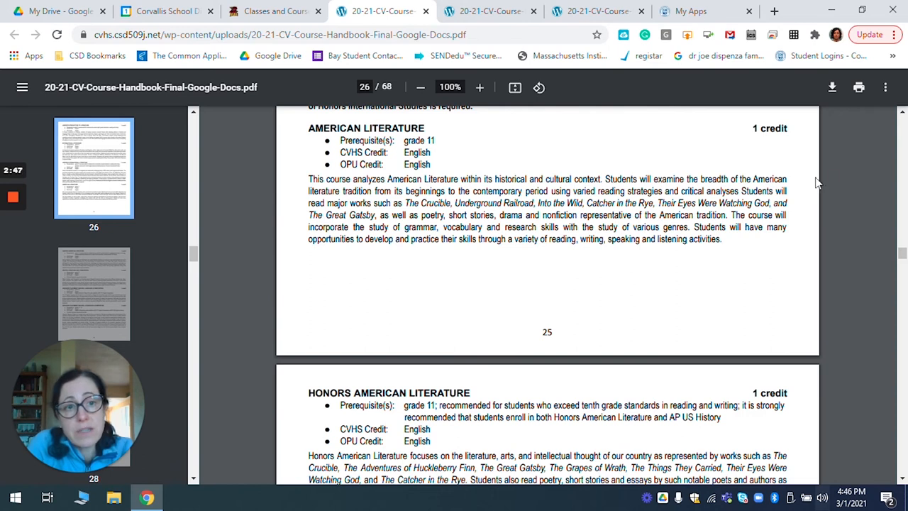
{"action": "mouse_move", "coordinate": [862, 175]}
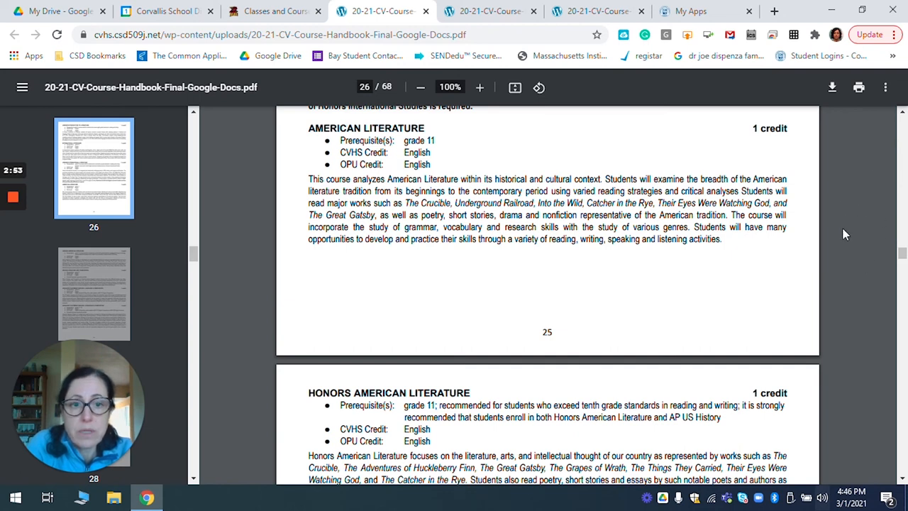
{"action": "mouse_move", "coordinate": [667, 272]}
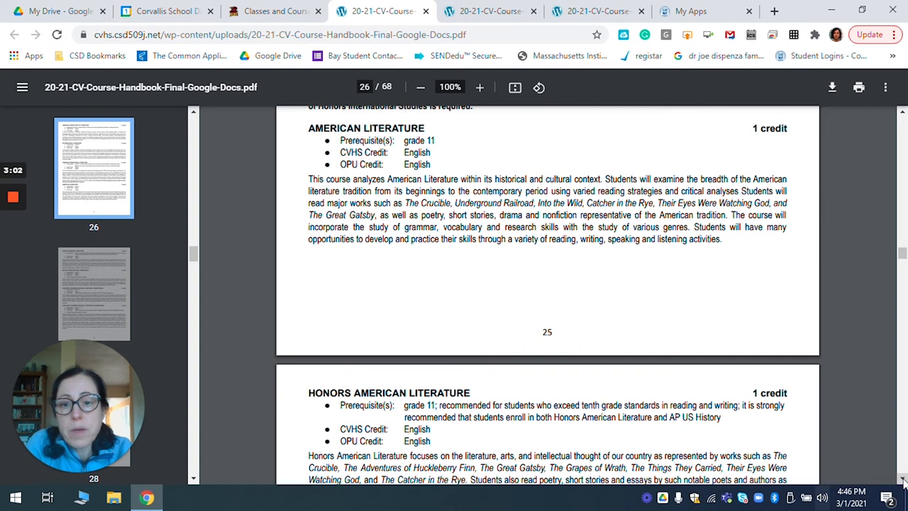
- Scroll onto page 27 to finish Honors American Literature's description
{"action": "scroll", "scroll_direction": "down", "scroll_amount": 3}
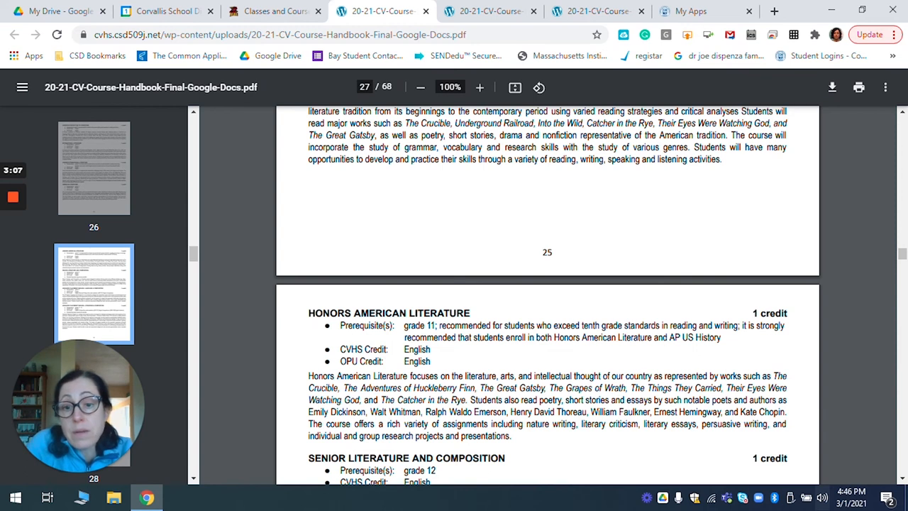
{"action": "mouse_move", "coordinate": [745, 296]}
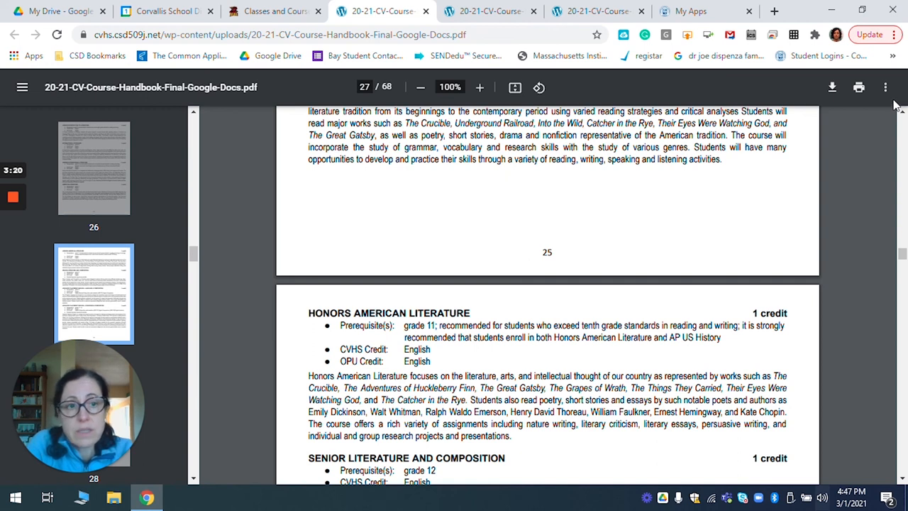
{"action": "mouse_move", "coordinate": [816, 504]}
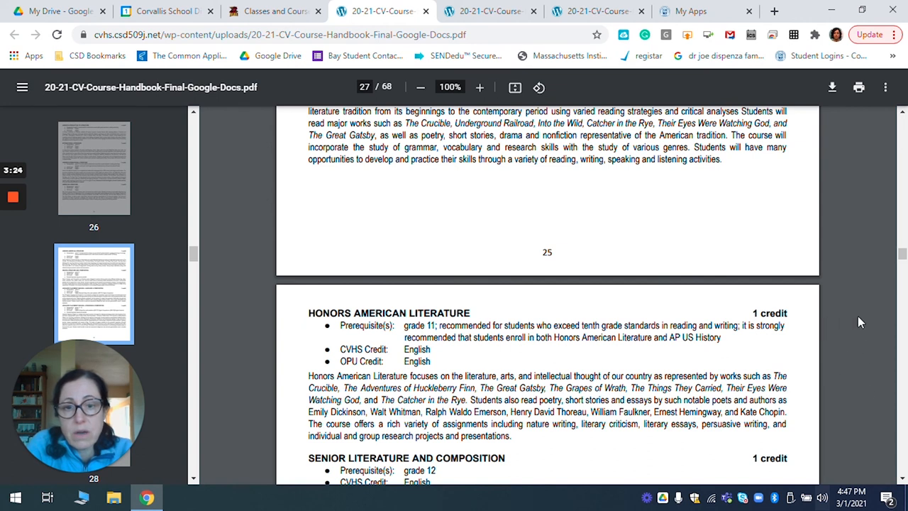
{"action": "mouse_move", "coordinate": [866, 325]}
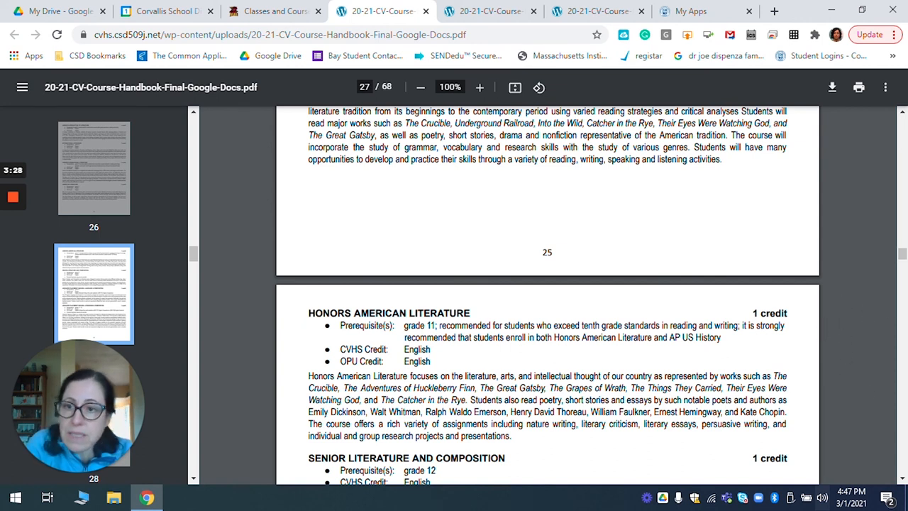
{"action": "mouse_move", "coordinate": [11, 216]}
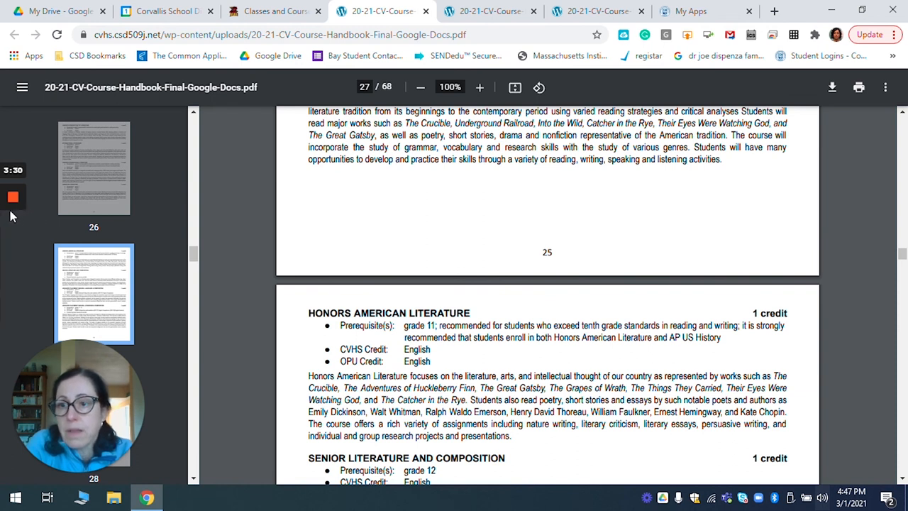